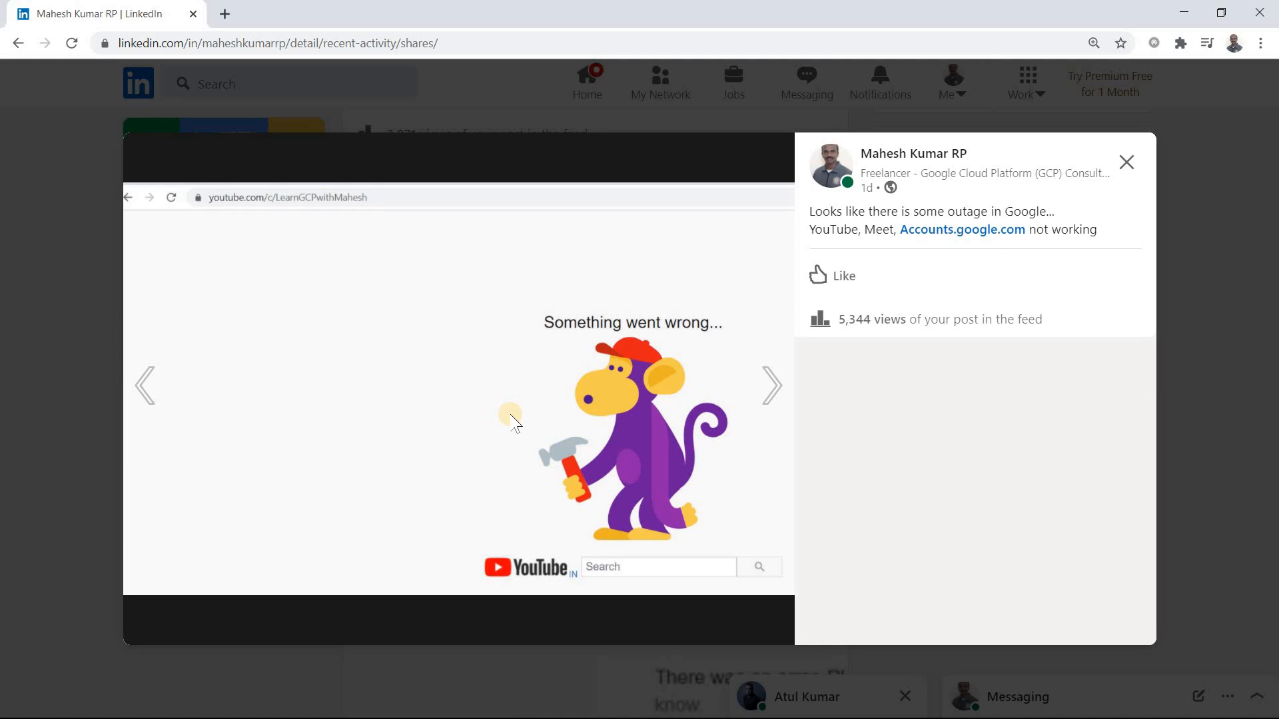
Step: Flip through the outage screenshots, then open the Cloud Status Dashboard in a new tab
click(771, 385)
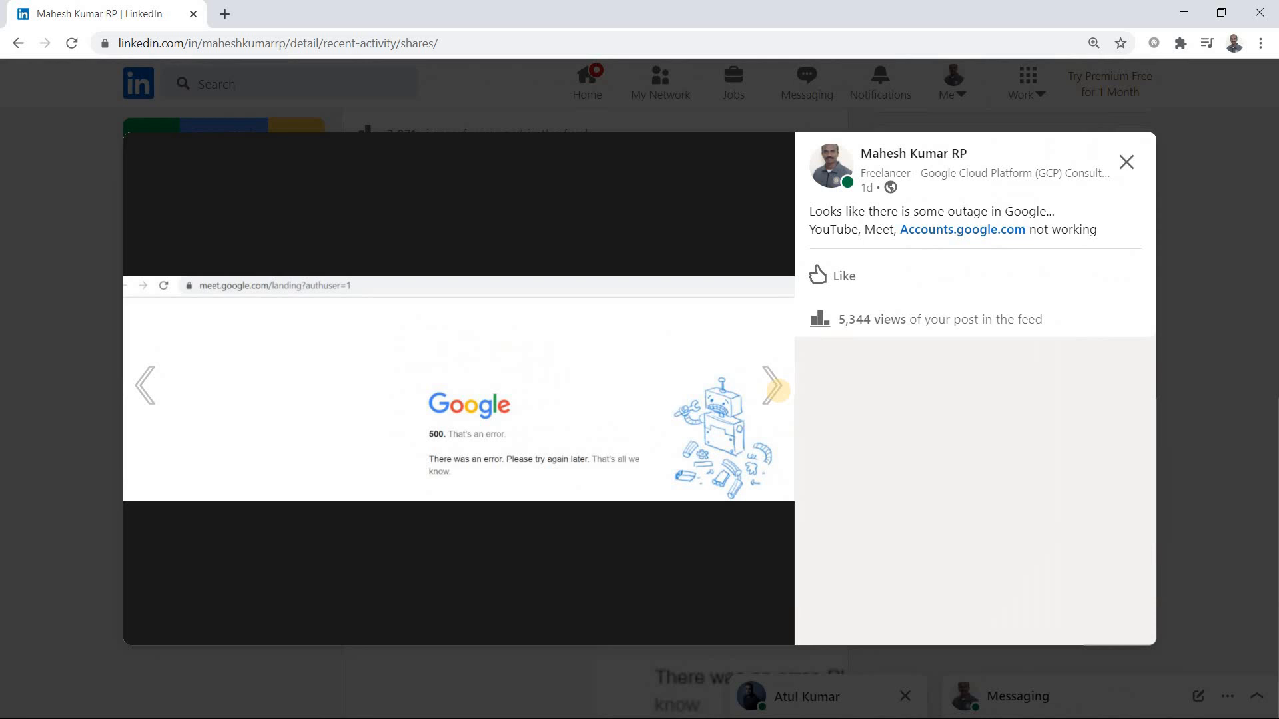
click(155, 385)
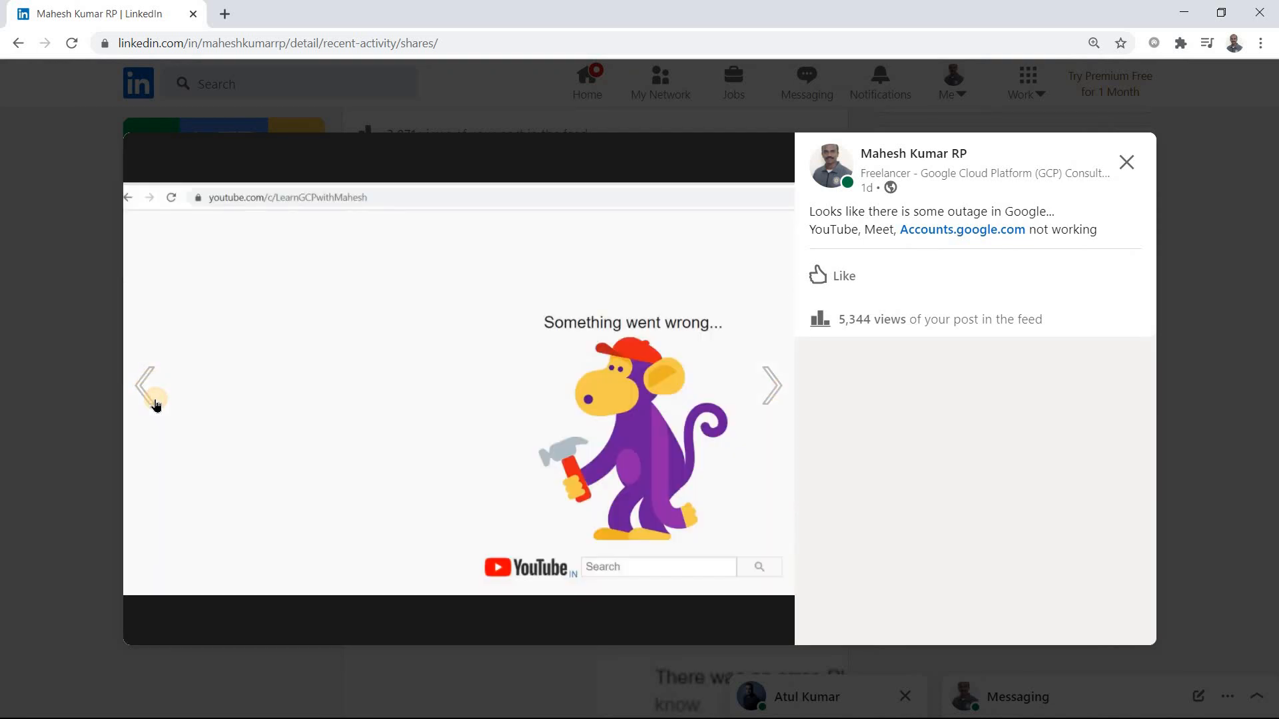
mouse_move(183, 415)
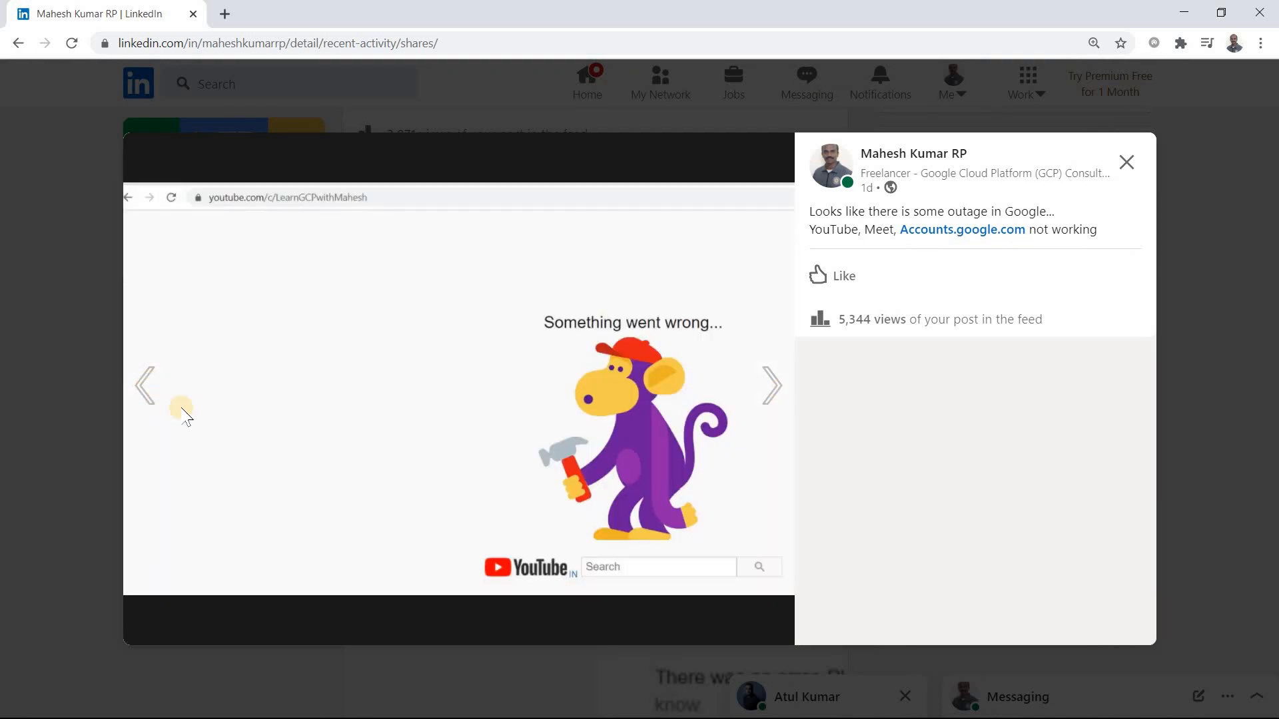
mouse_move(901, 390)
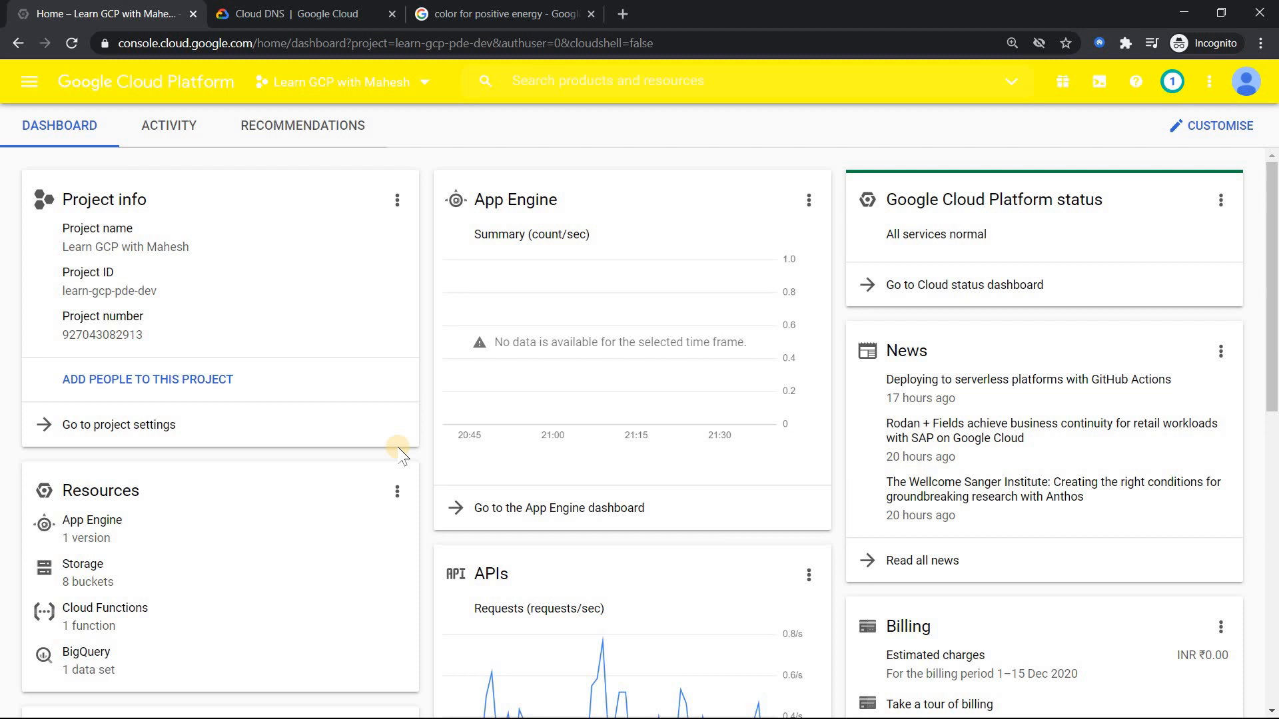
mouse_move(334, 325)
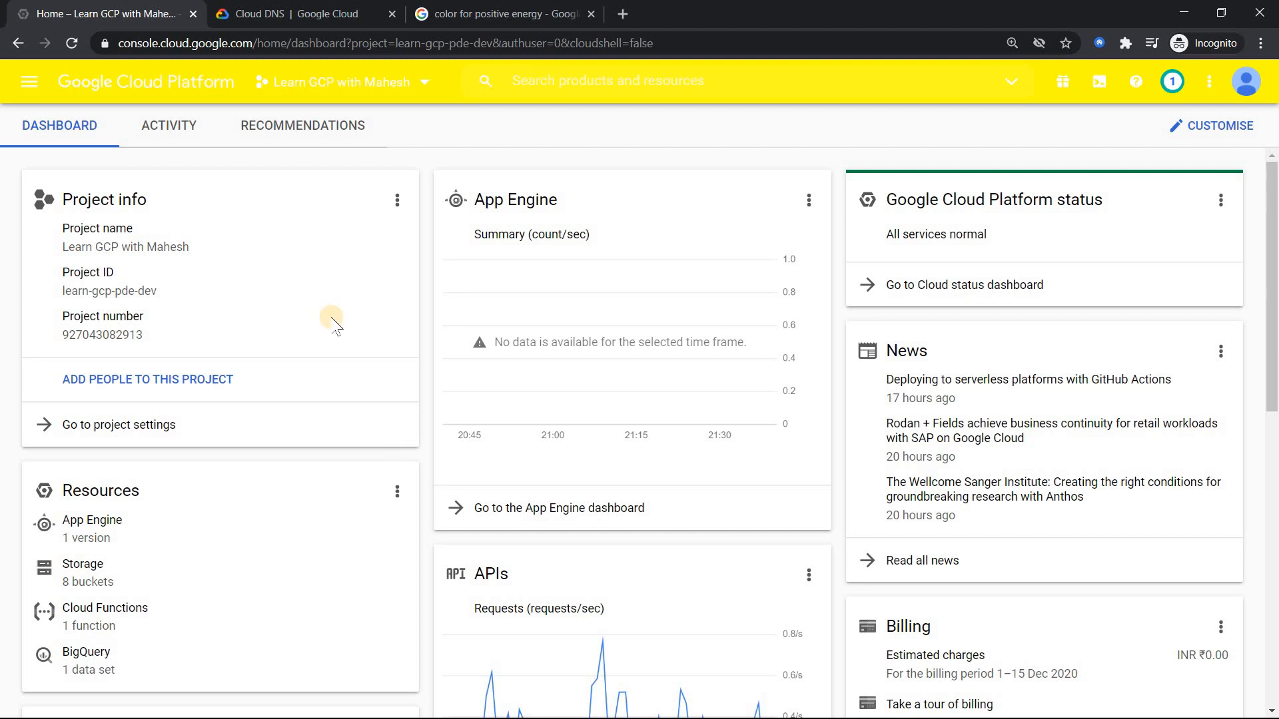
mouse_move(826, 310)
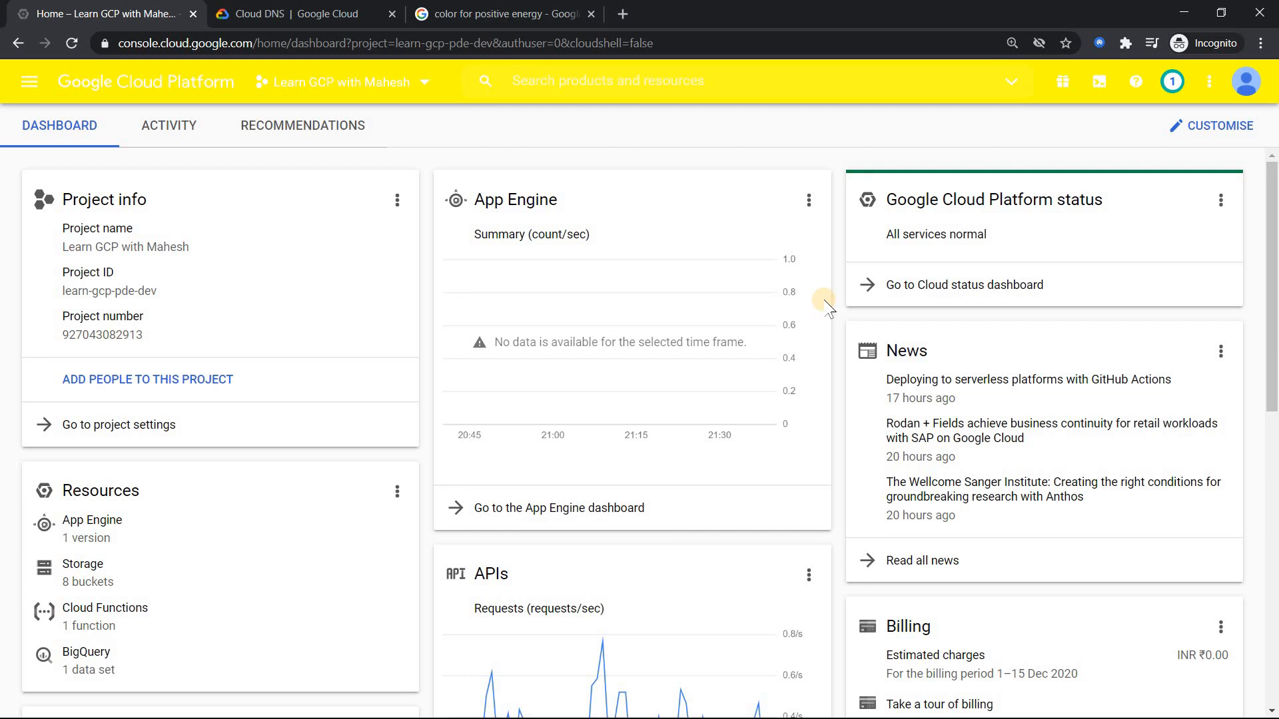
click(963, 285)
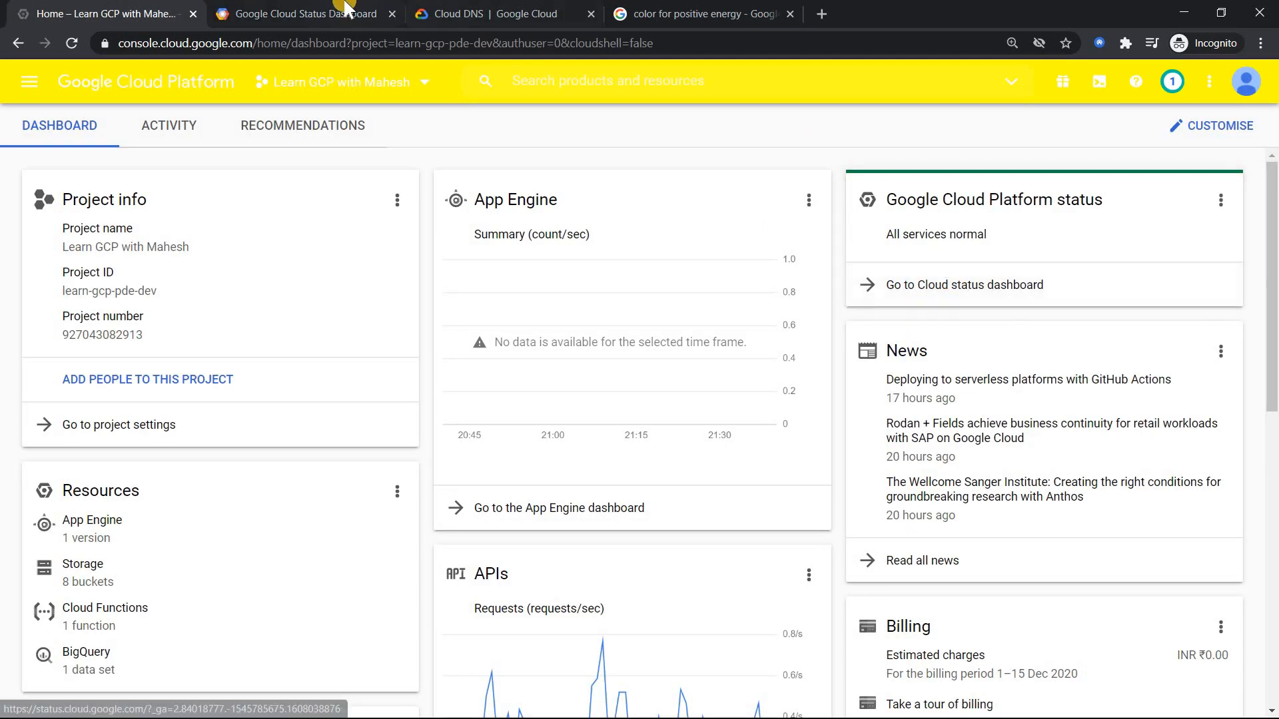
Step: On the Status Dashboard, scroll the service grid down to the legend and highlight 'Service Outage'
click(294, 14)
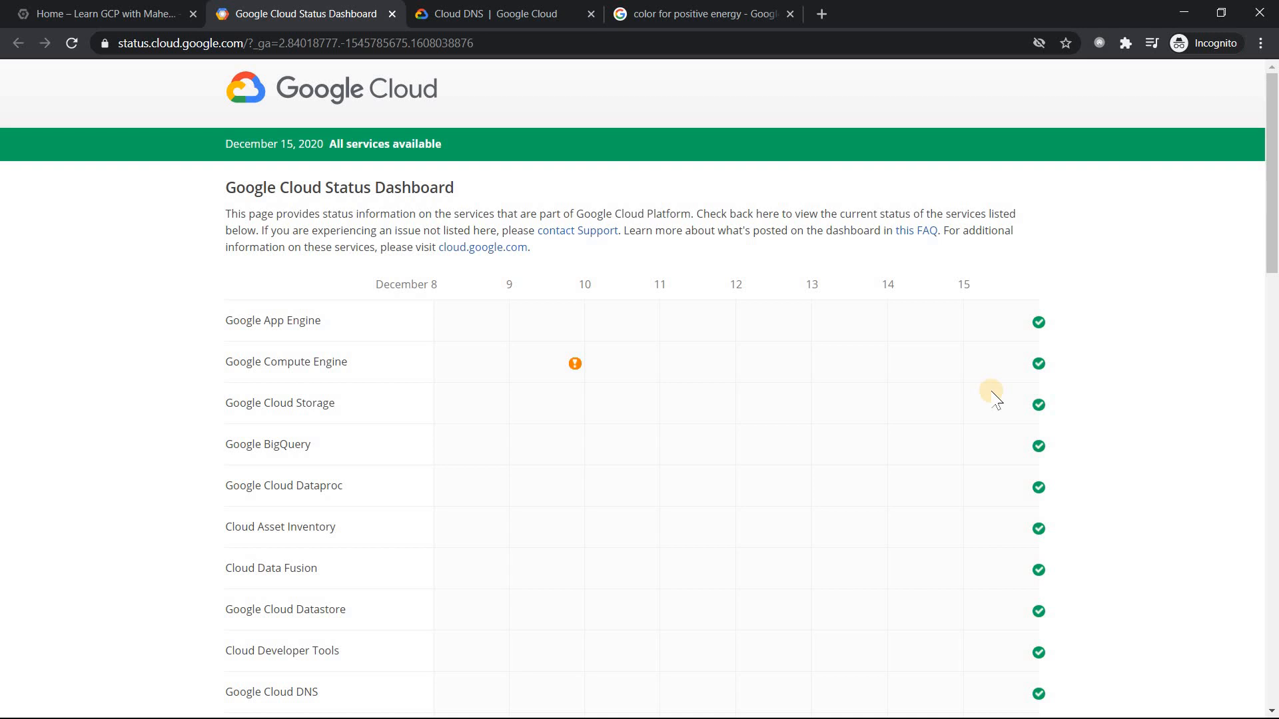
mouse_move(1048, 320)
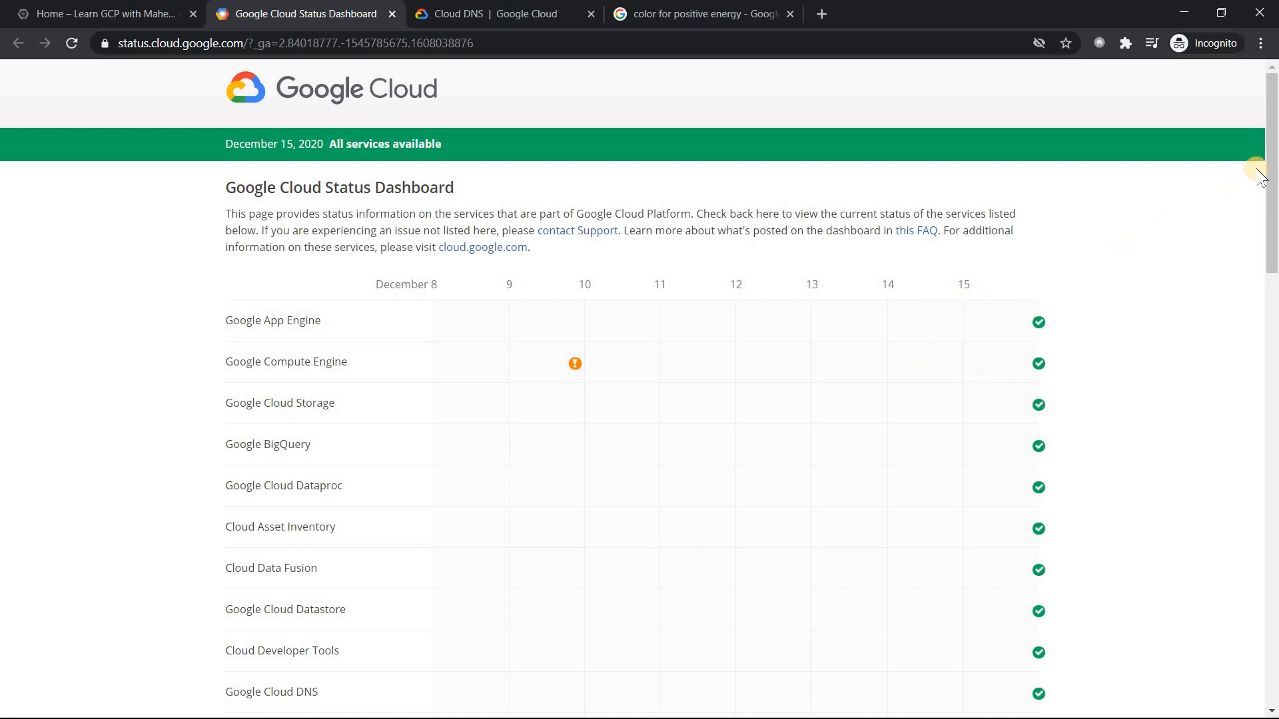
scroll(down, 3)
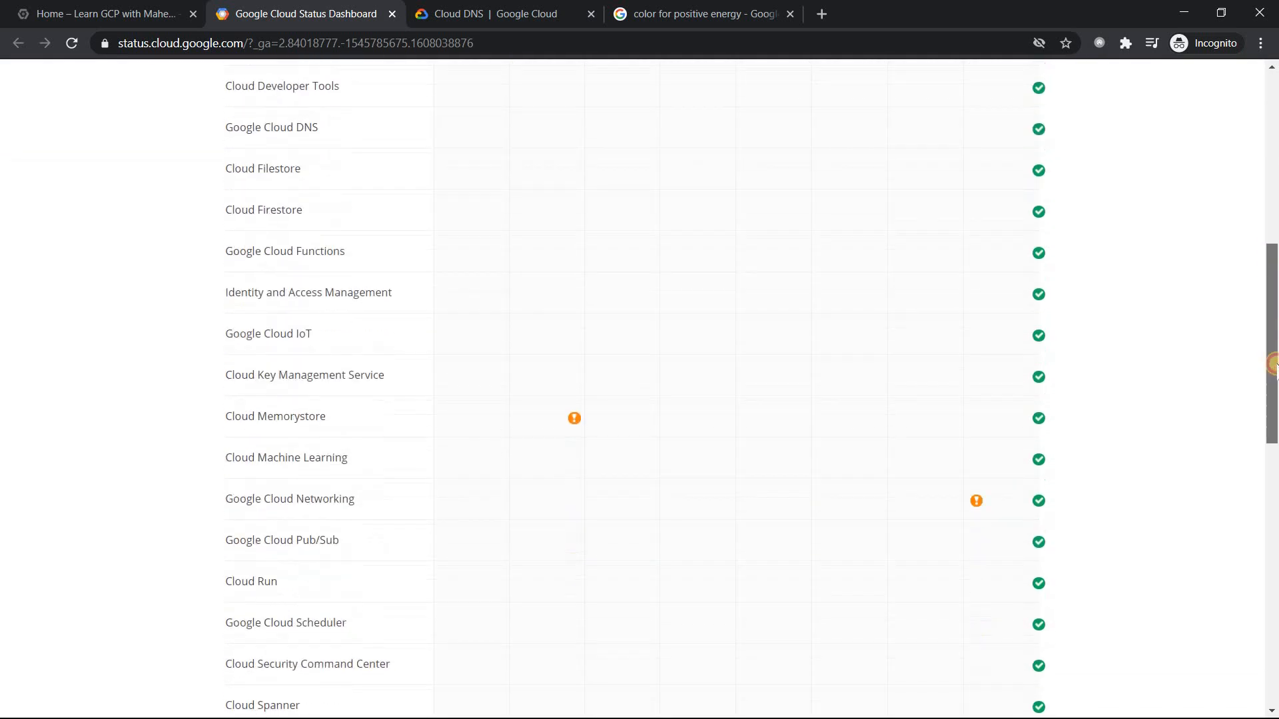
scroll(down, 3)
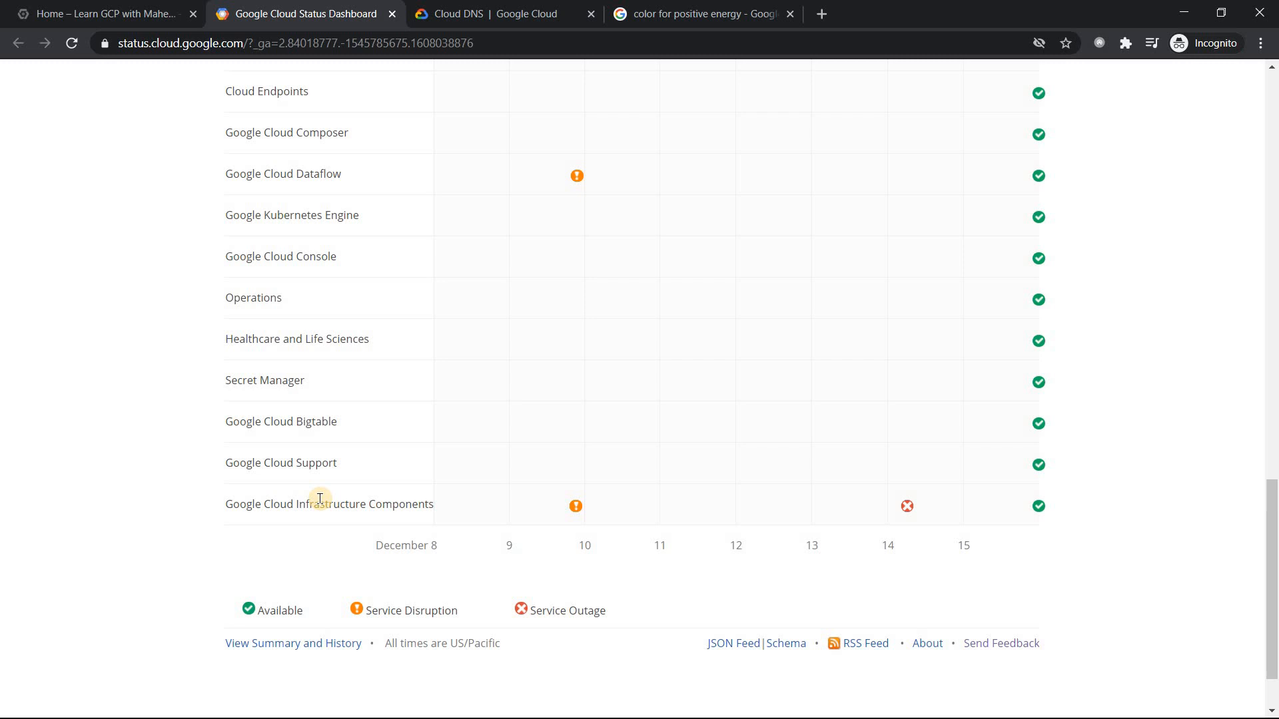
mouse_move(906, 505)
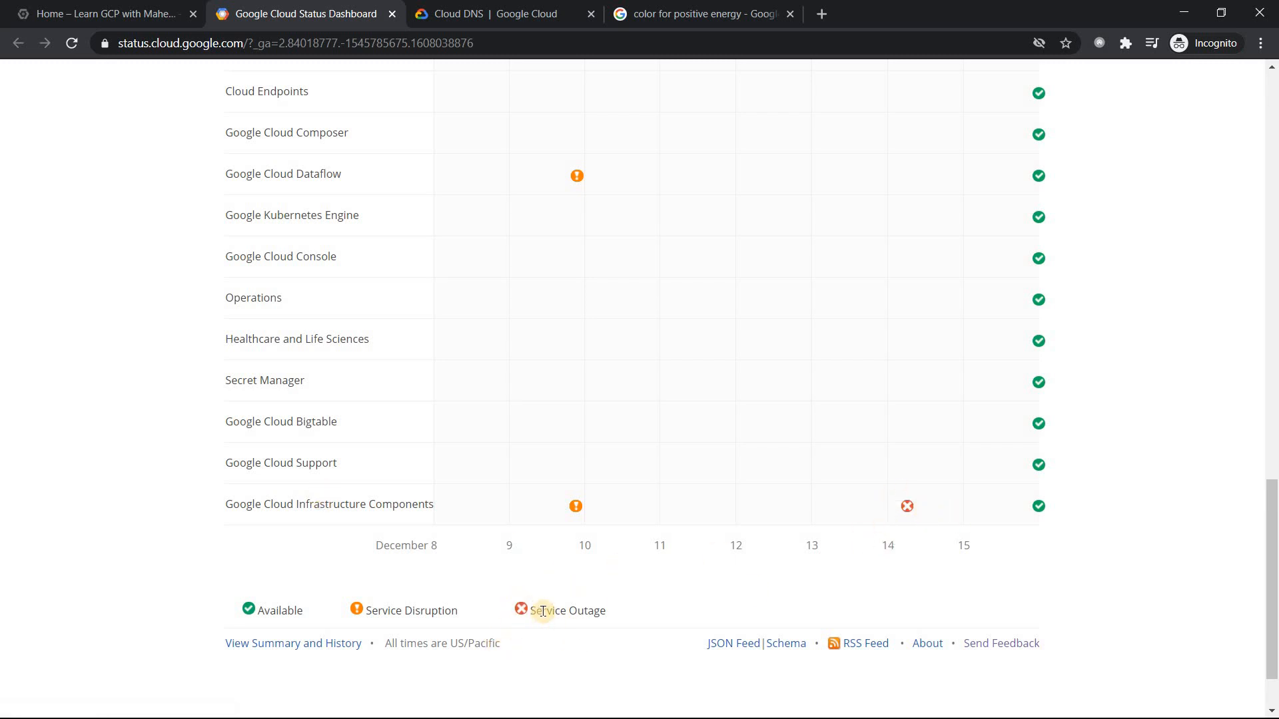
double_click(559, 611)
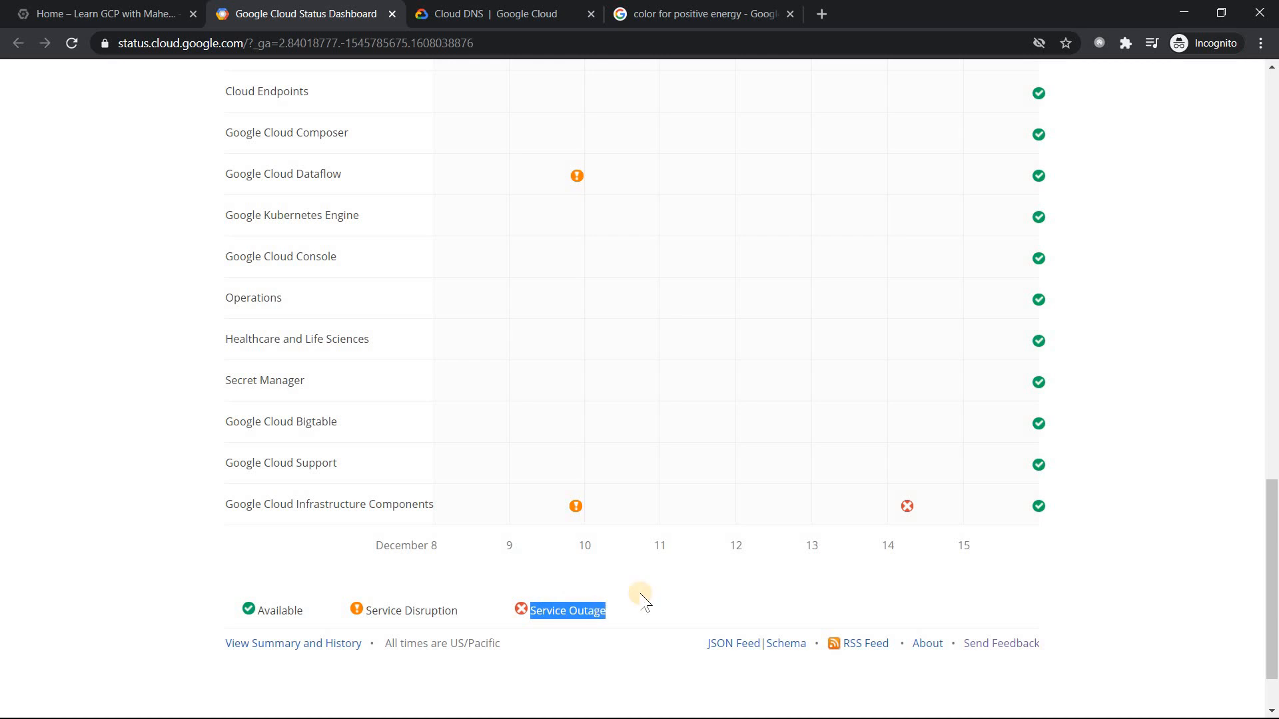
Step: Open Incident #20013 from the Dec 14 outage icon, zoom in, and scroll to its root cause
click(906, 506)
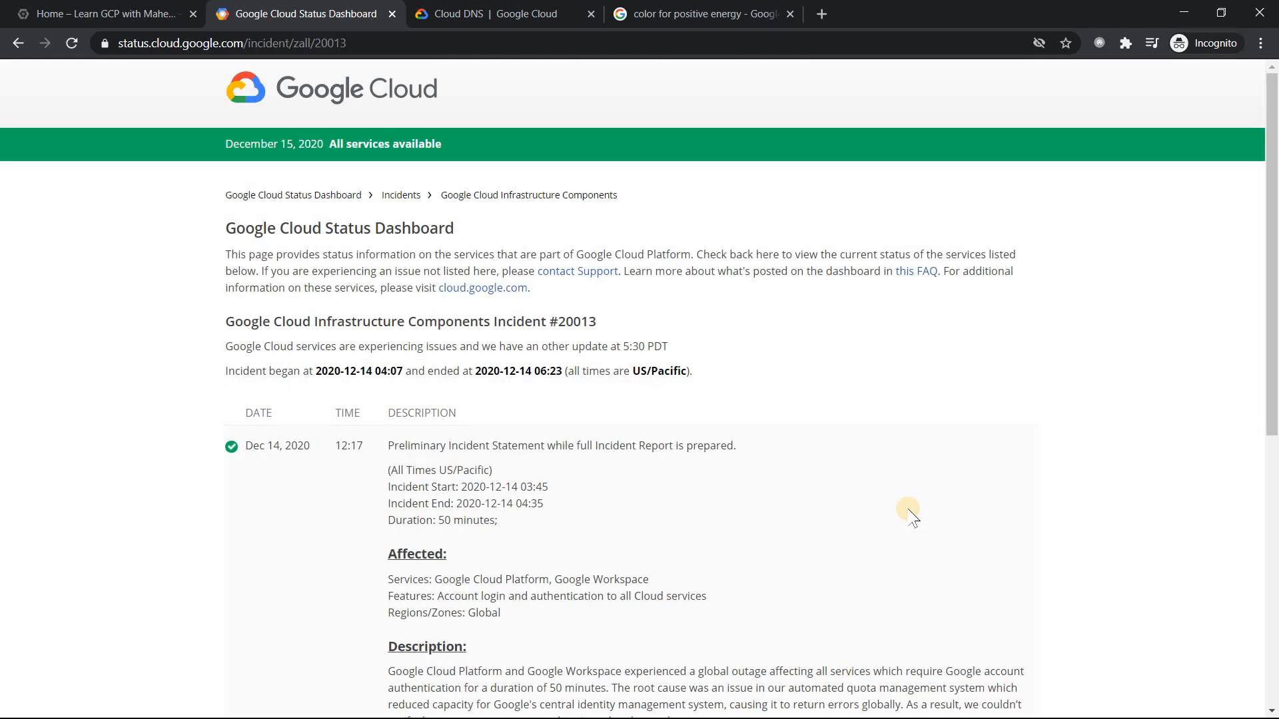
key(ctrl+plus)
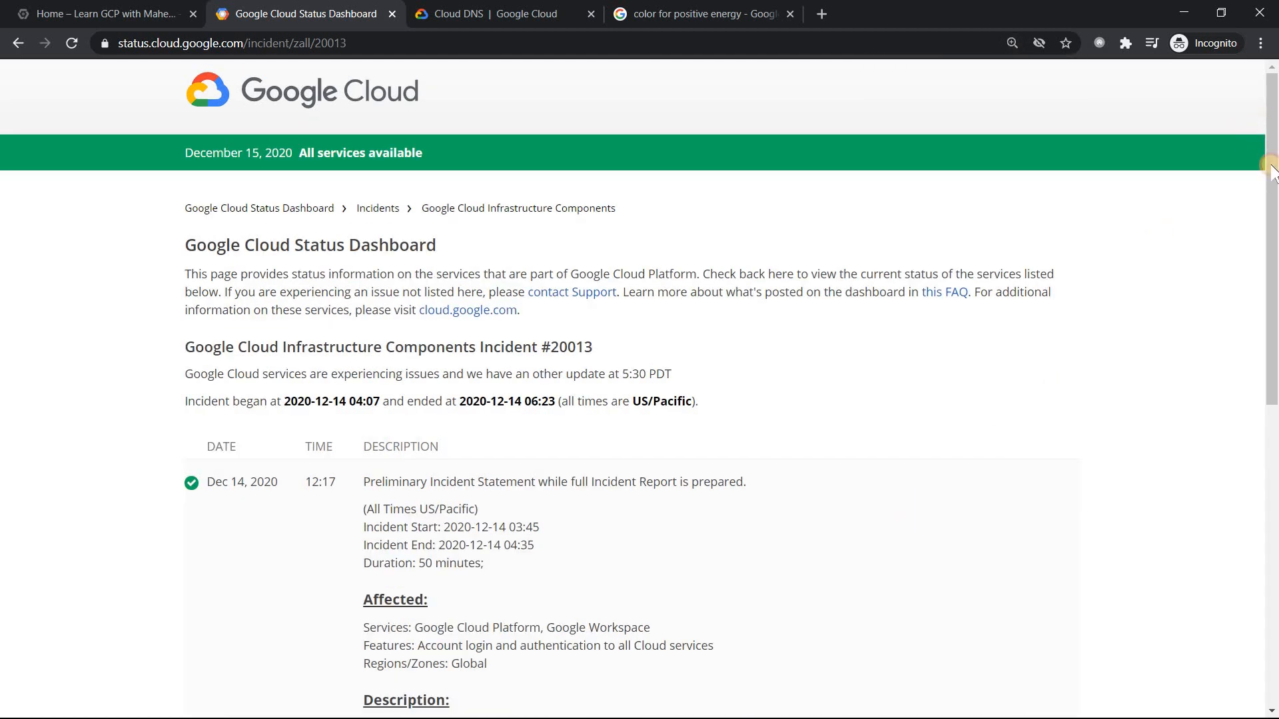
scroll(down, 3)
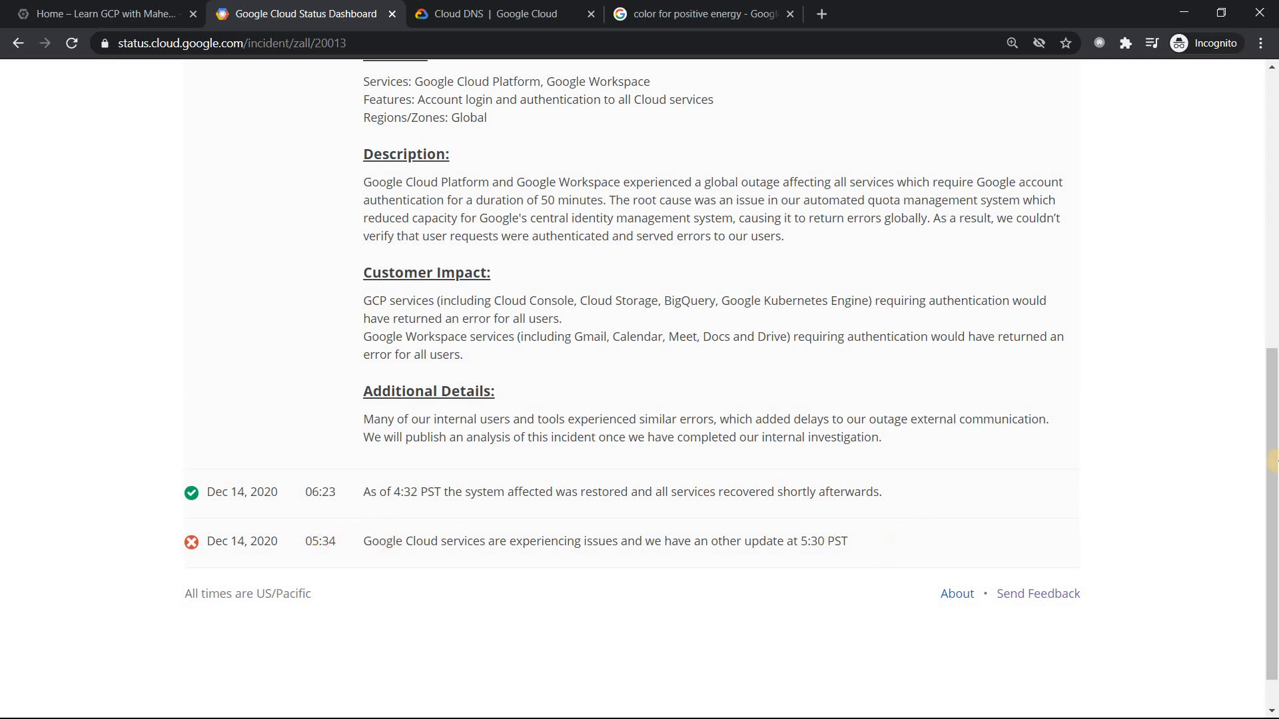
double_click(557, 200)
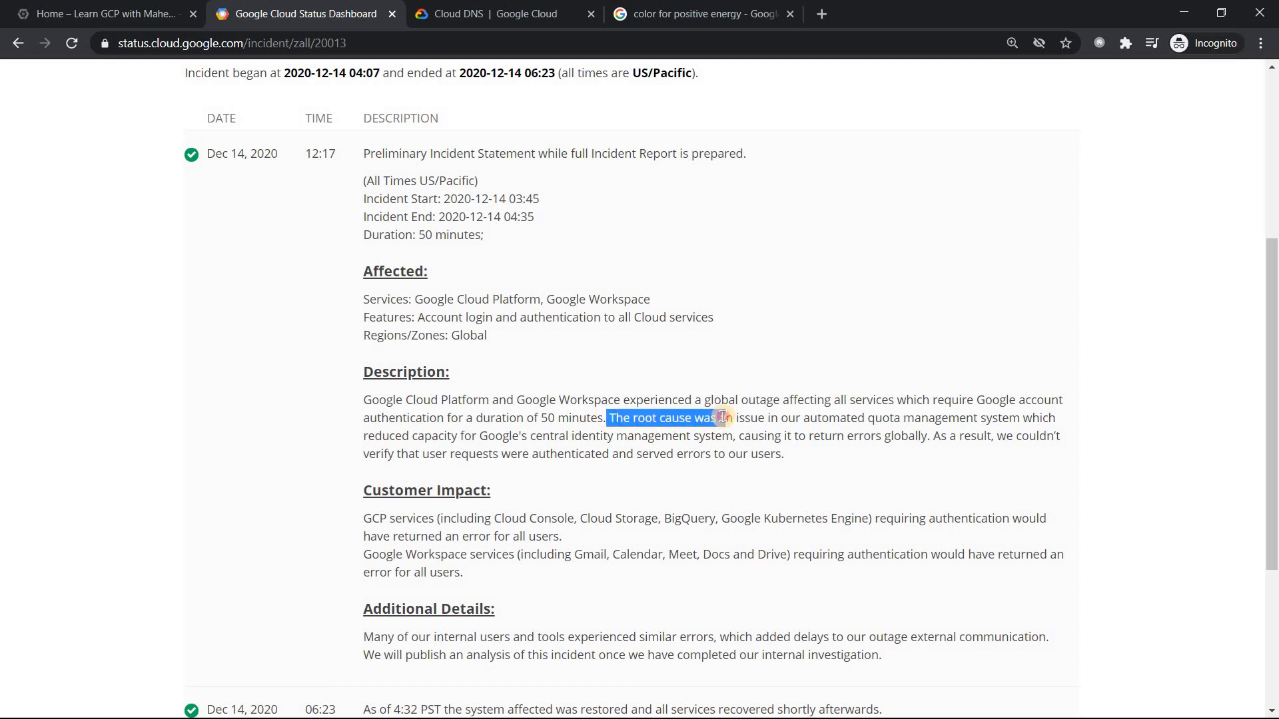
Step: Highlight the root cause sentence about the automated quota management system reducing capacity
drag(722, 418, 836, 418)
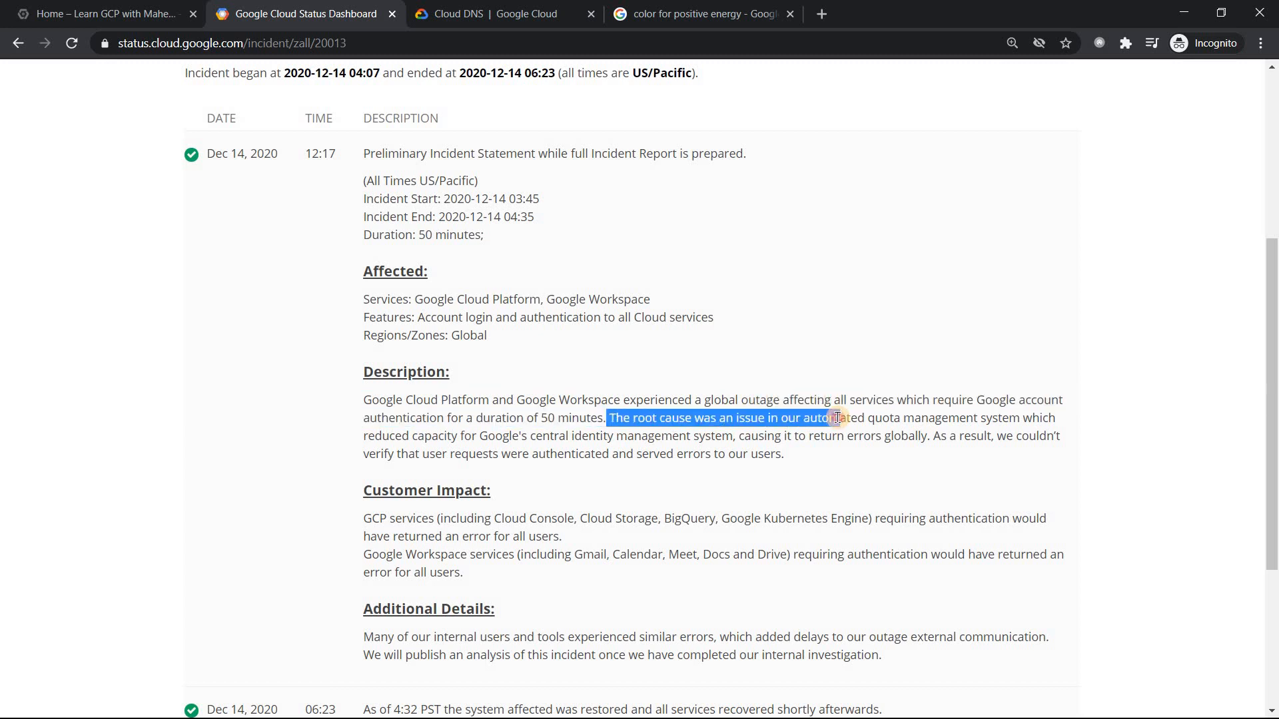
drag(831, 418, 1008, 417)
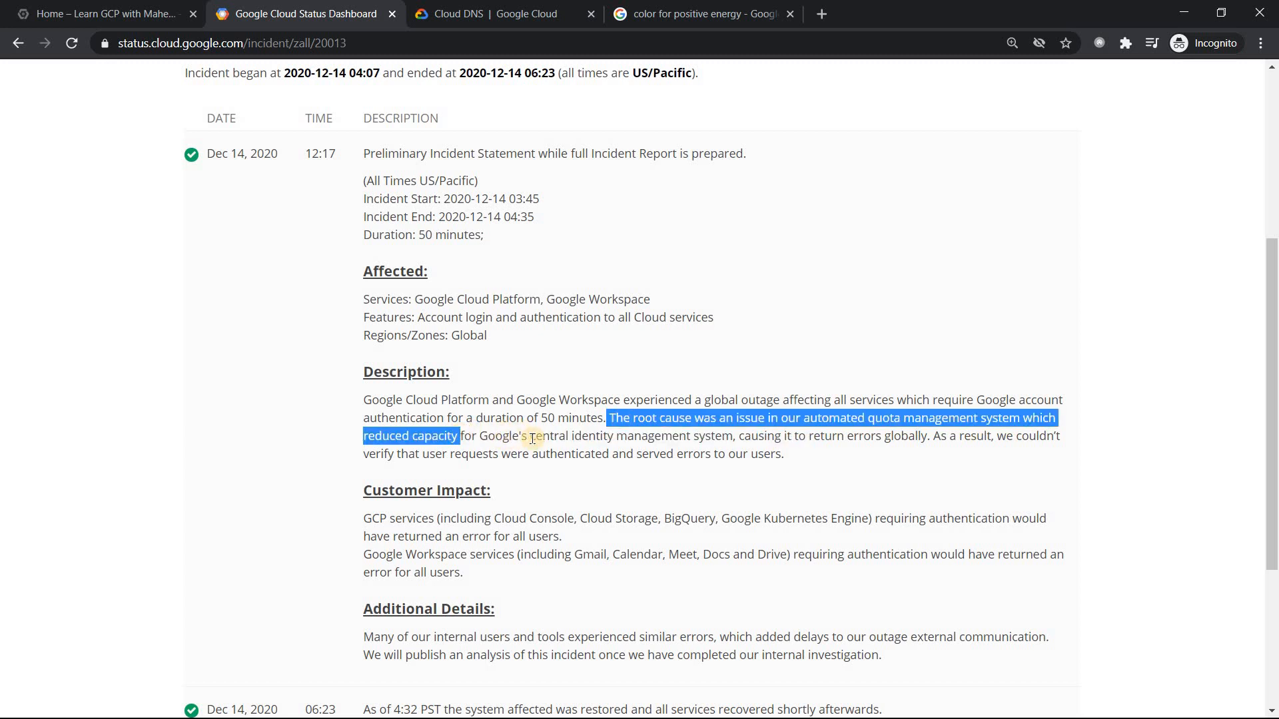
mouse_move(586, 435)
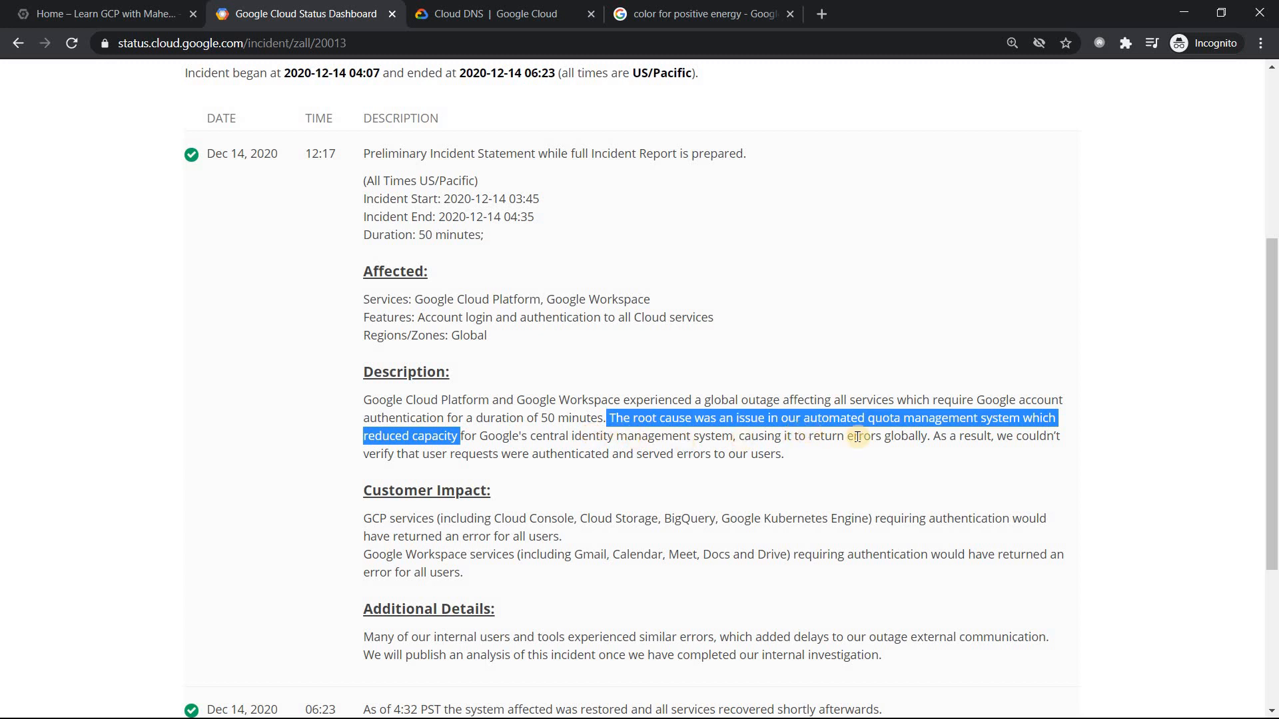
mouse_move(1007, 436)
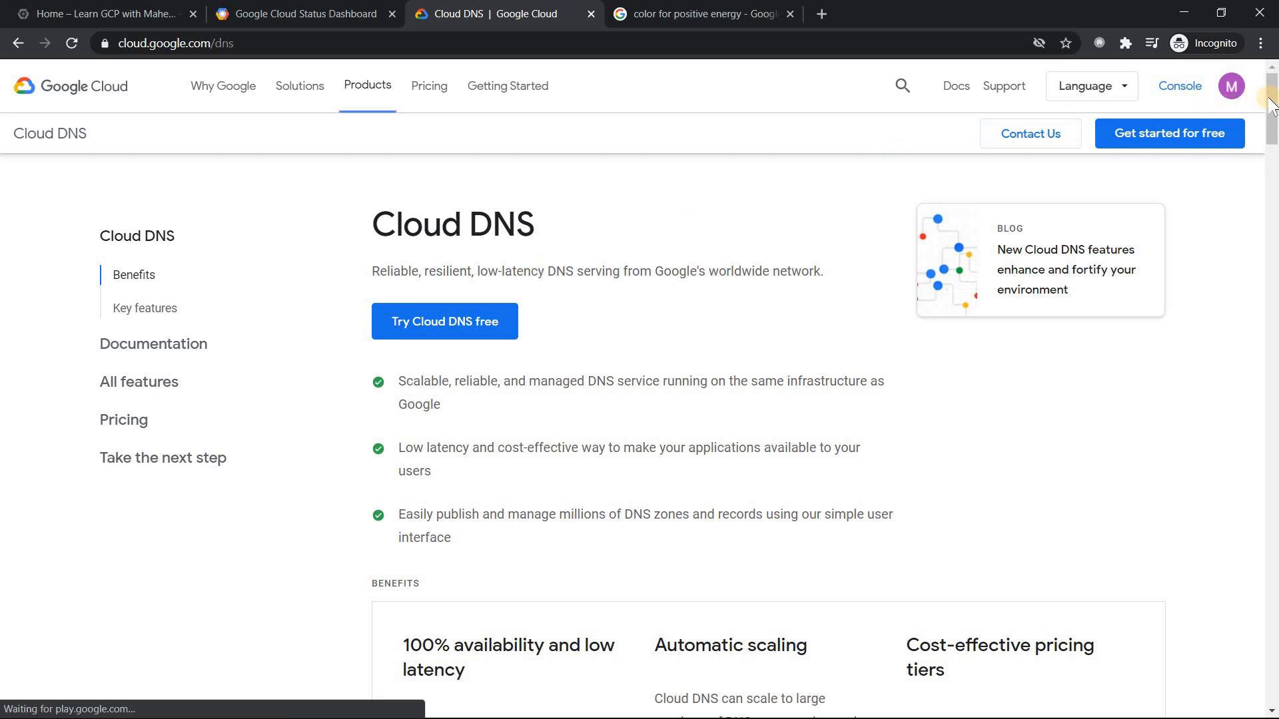
Step: Scroll the Cloud DNS page down to the 100% availability and low latency benefit
scroll(down, 3)
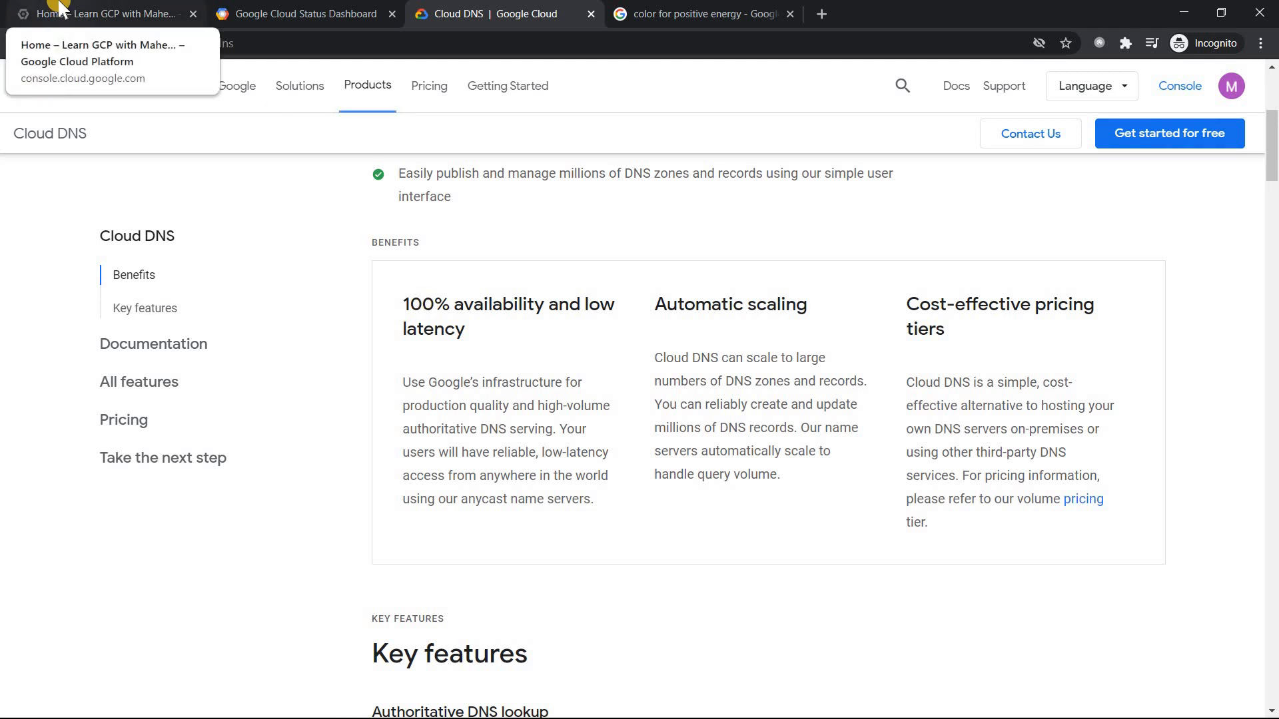
Step: Glance at the Cloud Console project dashboard, then view the 'color for positive energy' search results
click(106, 14)
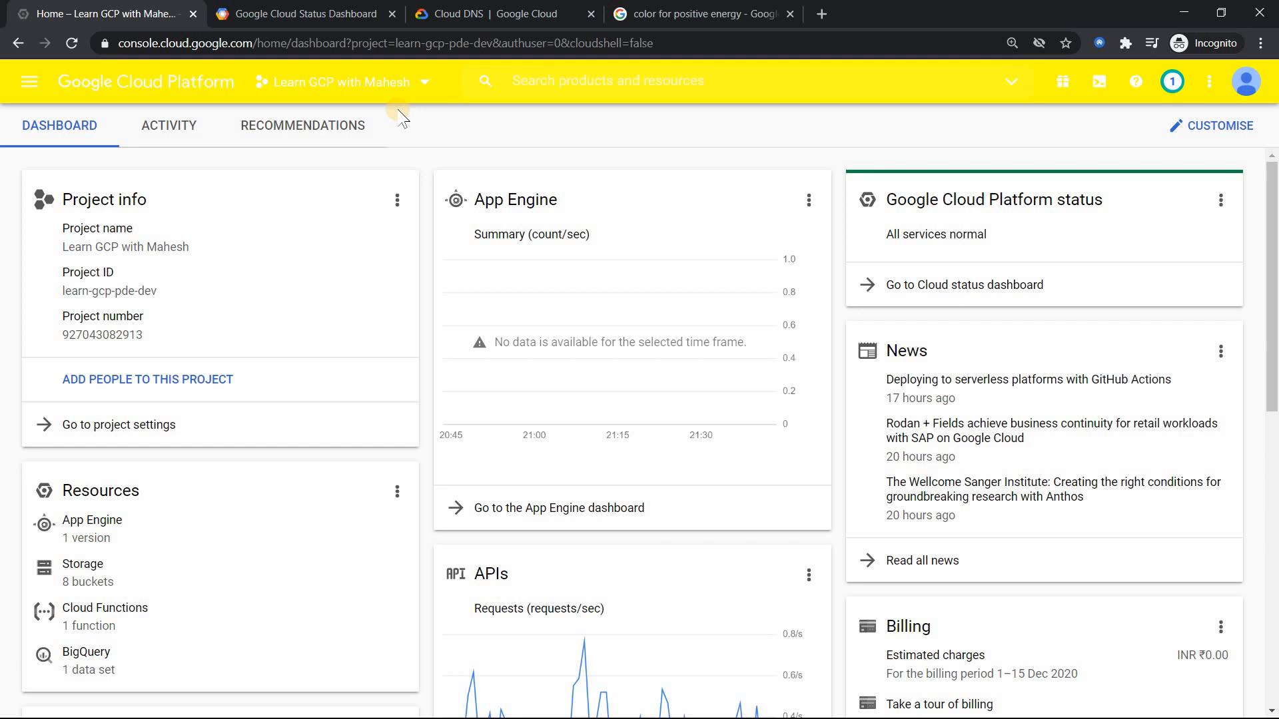
mouse_move(322, 110)
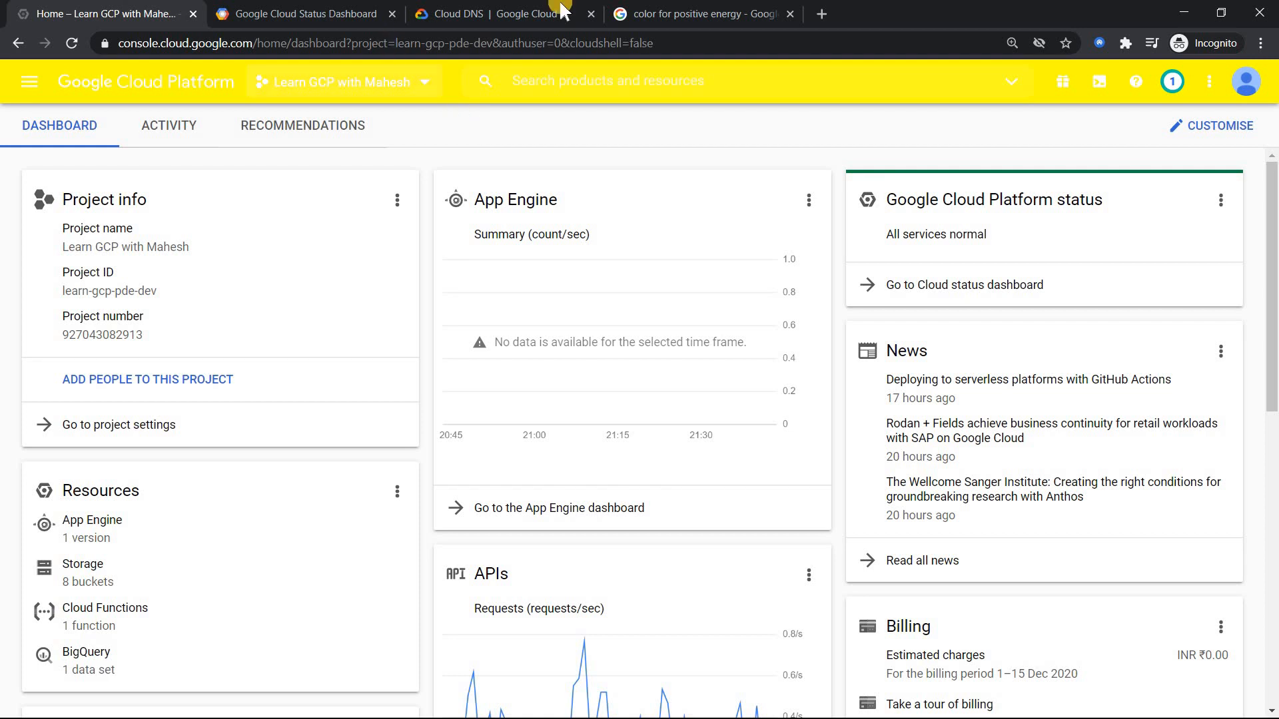
click(698, 14)
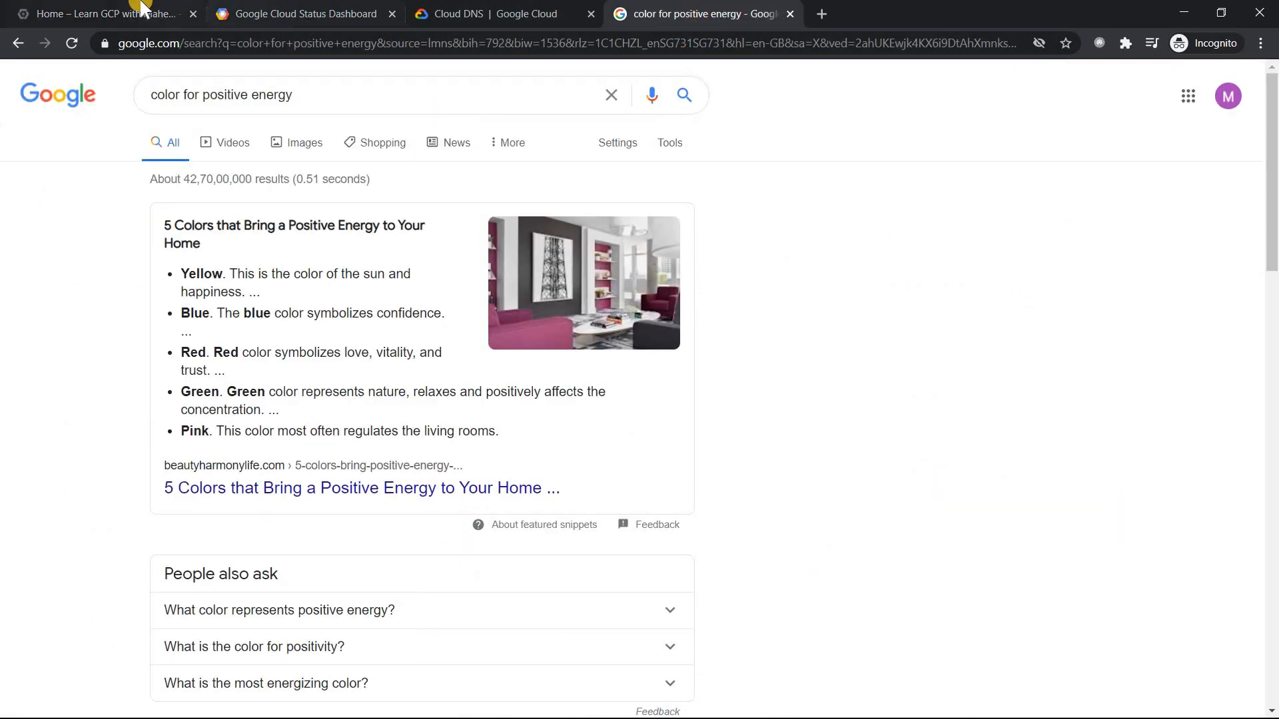
Step: Go from the search results to the 'Home – Learn GCP with Mahesh' dashboard tab
click(106, 14)
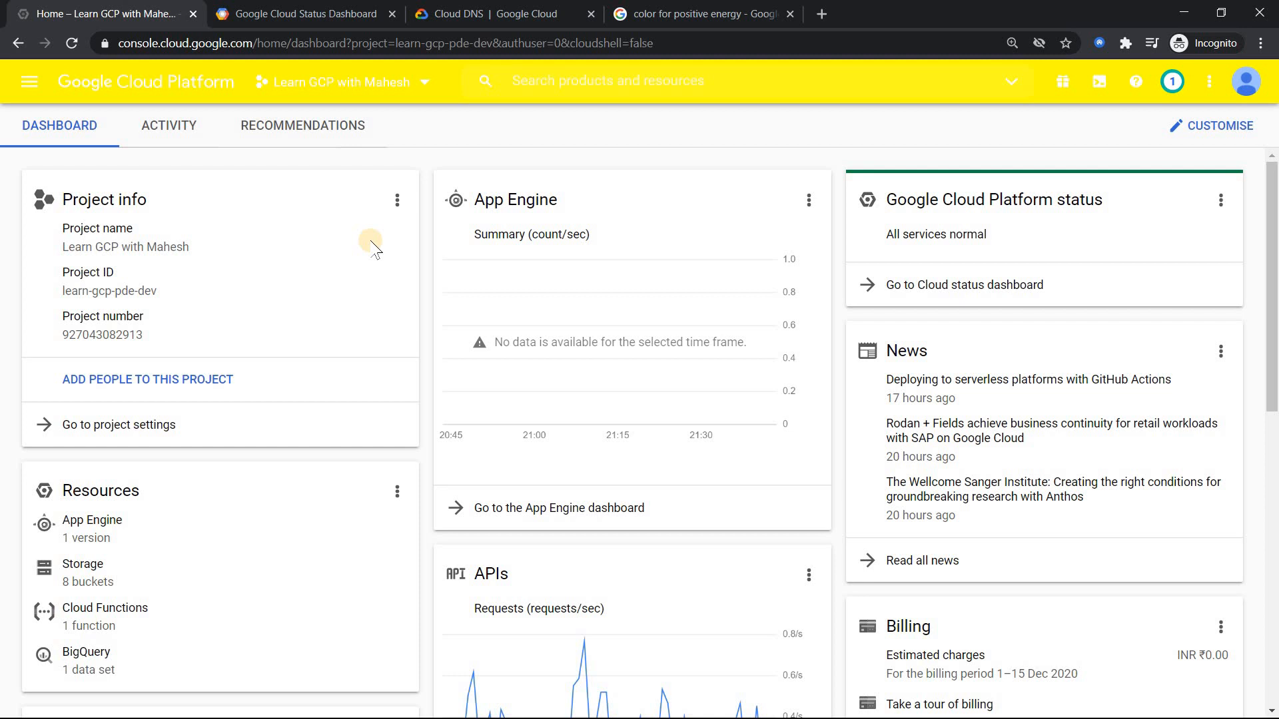
Step: Return to the Cloud DNS tab and scroll to its 100% availability and low latency benefit
click(489, 14)
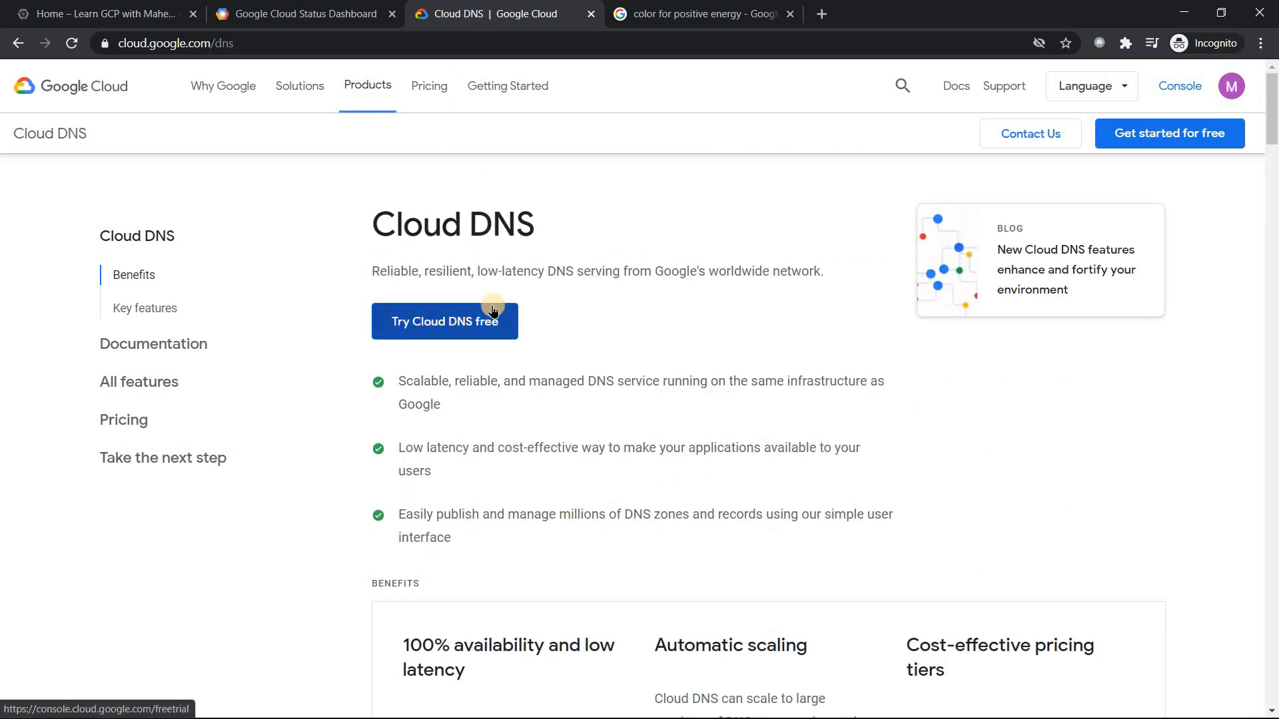
scroll(down, 3)
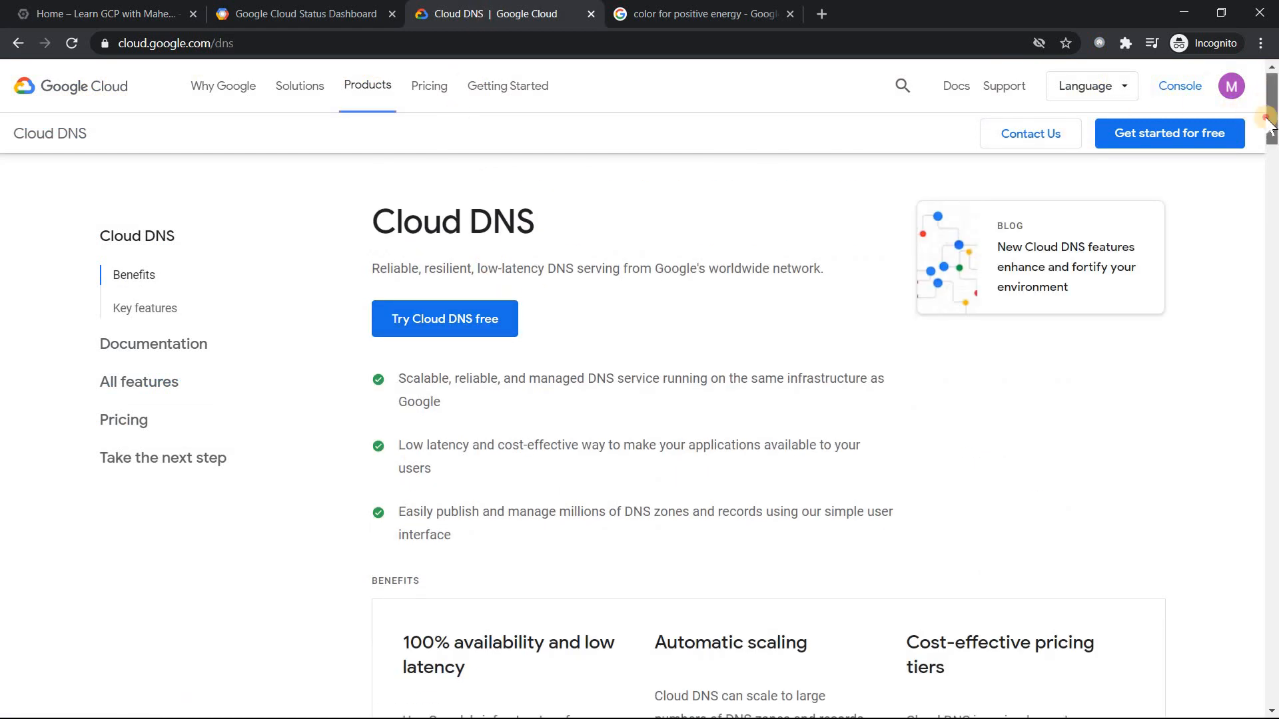
scroll(down, 3)
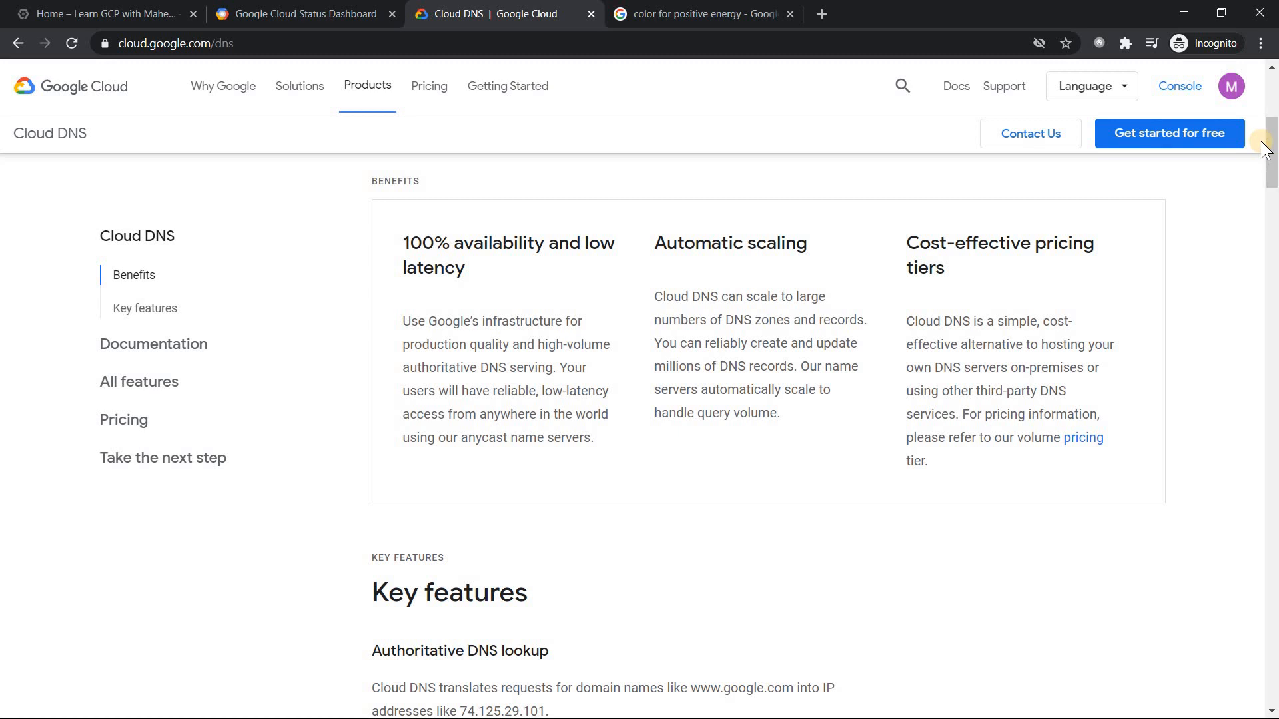